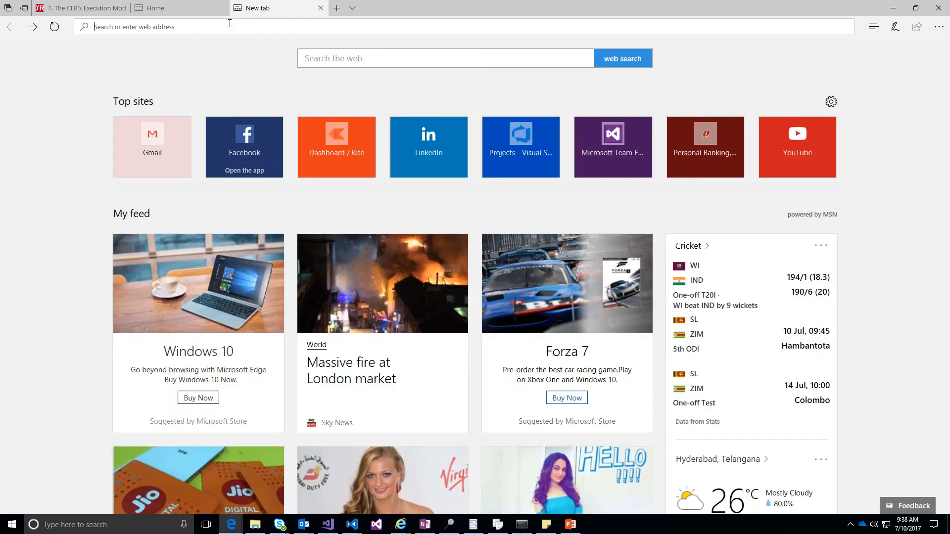
Step: Search Bing for 'anaconda' from a new Edge tab
click(445, 58)
text(anaconda)
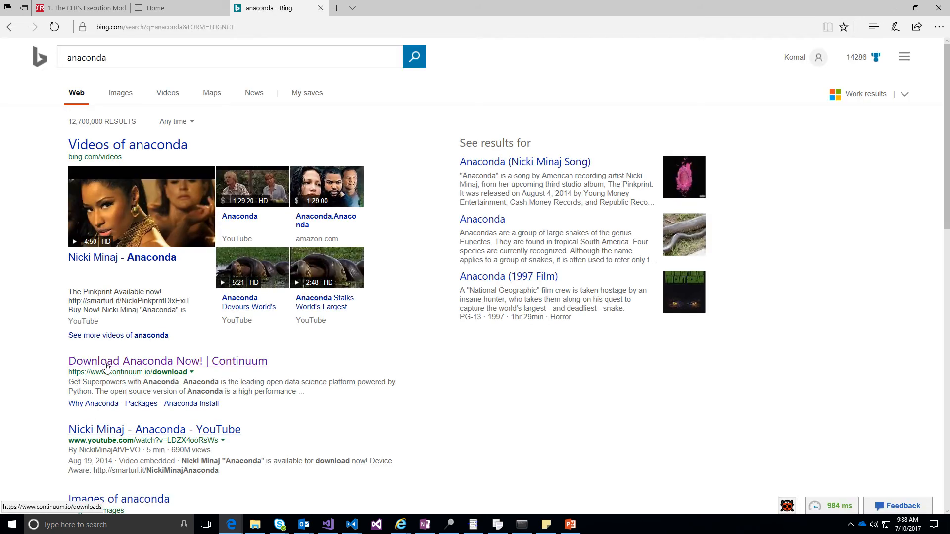
Step: Open the Continuum download page, browse the OS options, and download the Python 3.6 64-bit Windows installer
click(167, 361)
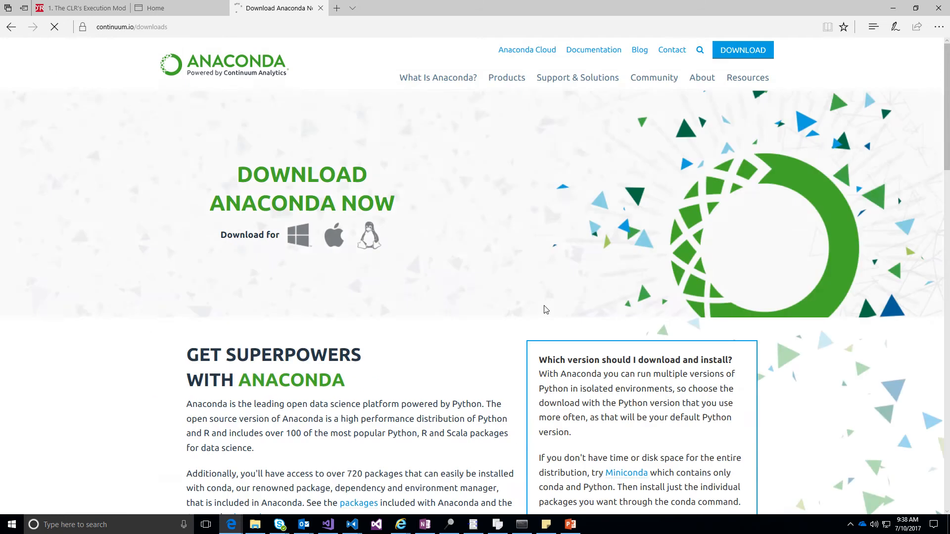
scroll(down, 3)
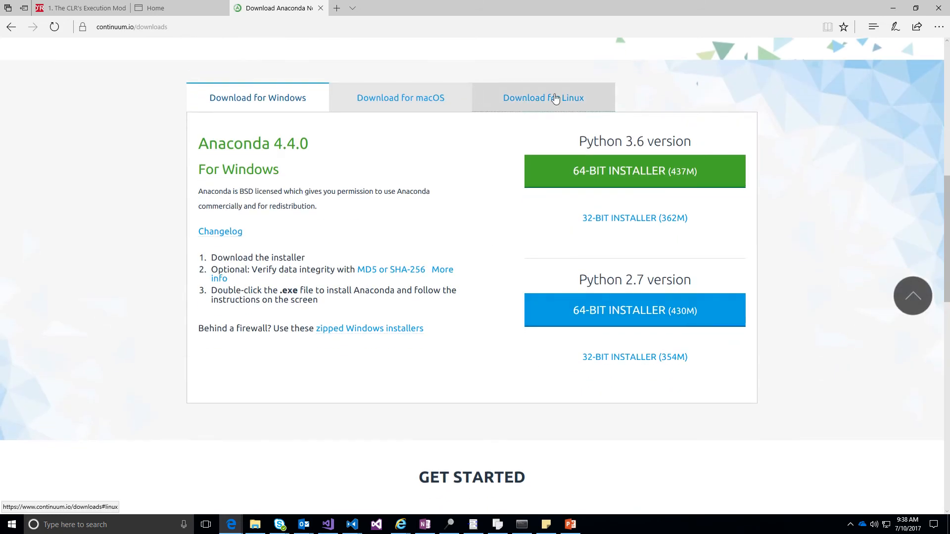
click(400, 97)
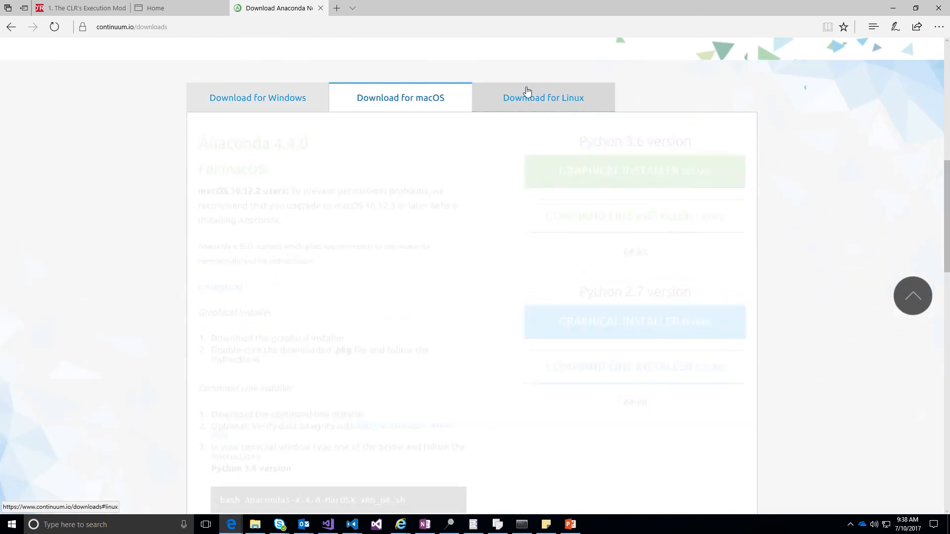
click(543, 98)
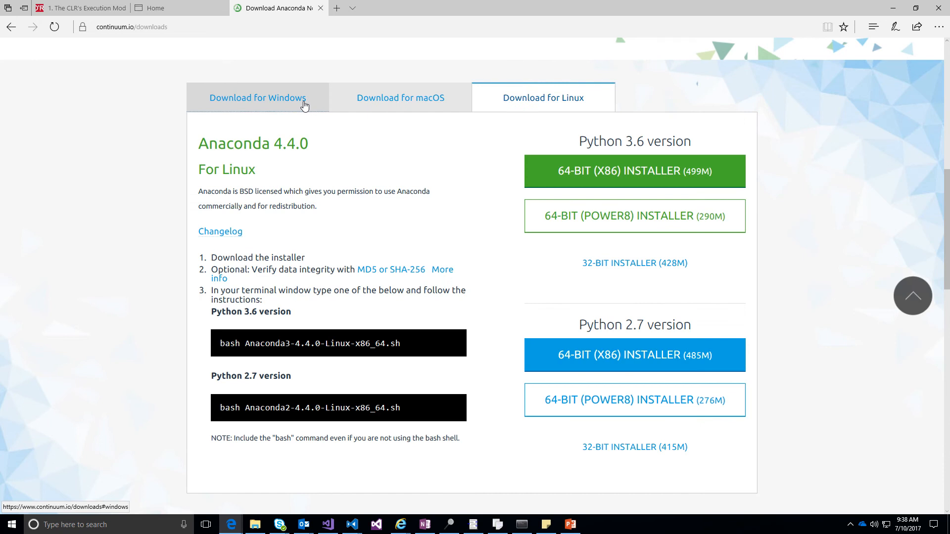
click(257, 97)
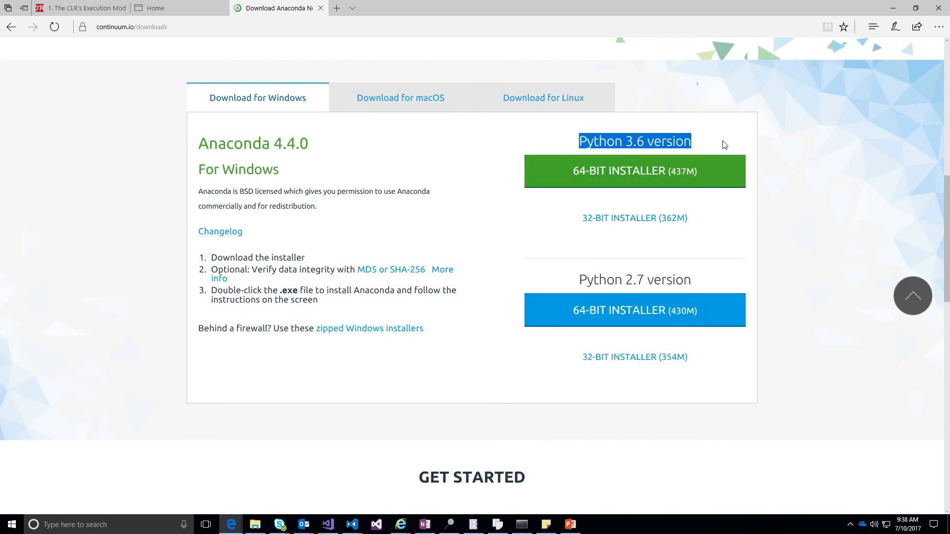
mouse_move(635, 218)
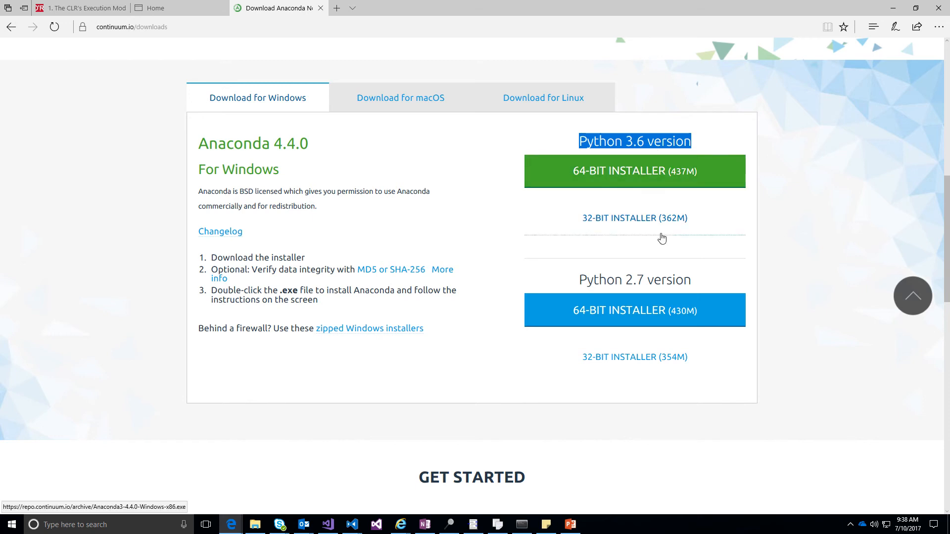
click(634, 171)
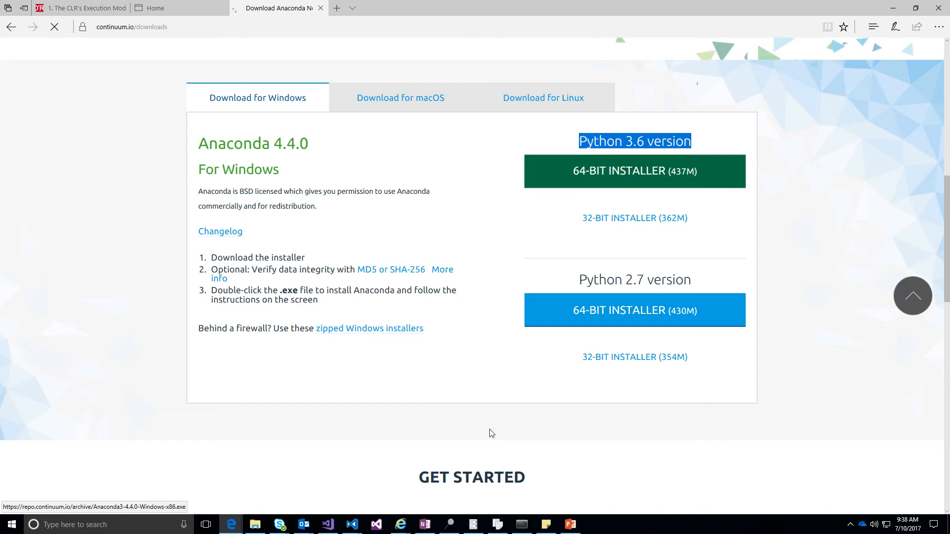
Step: Search Windows for 'an' to find Anaconda Navigator
click(633, 171)
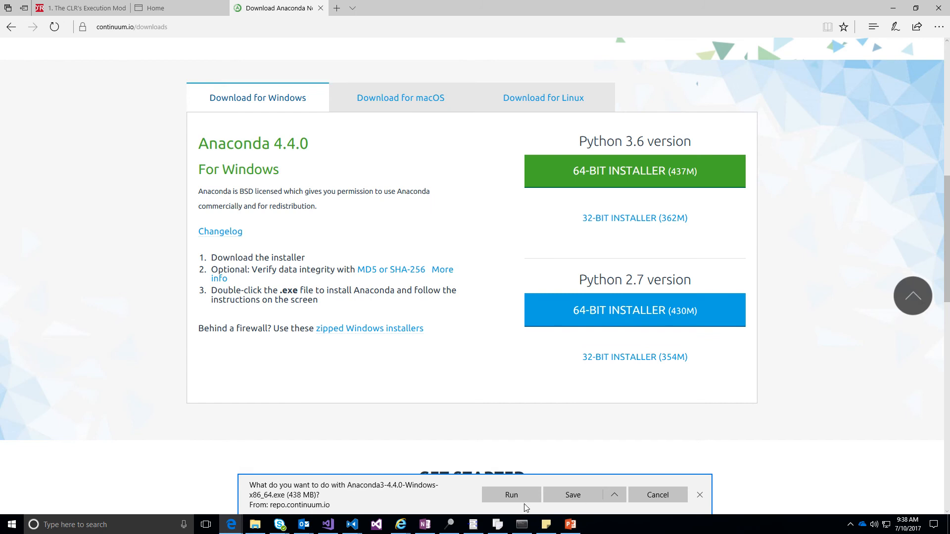
click(698, 495)
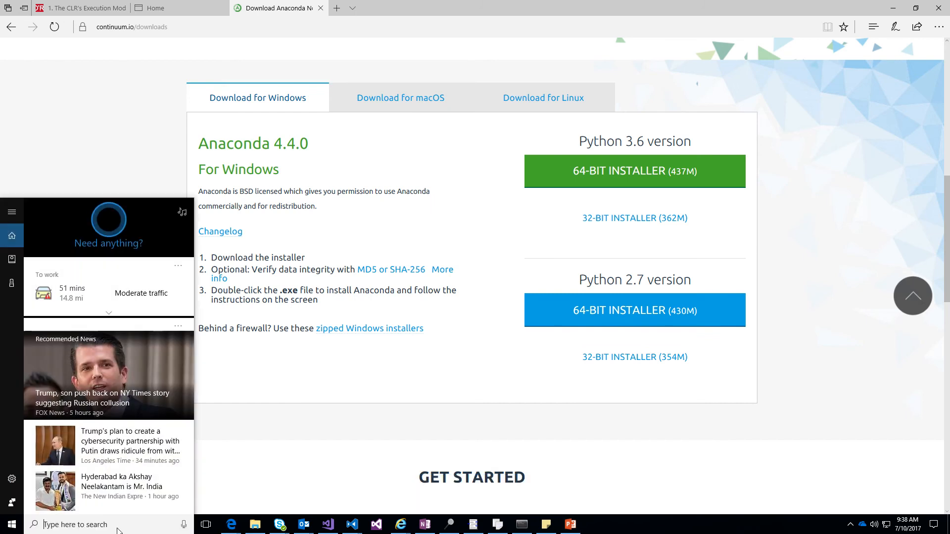
text(a)
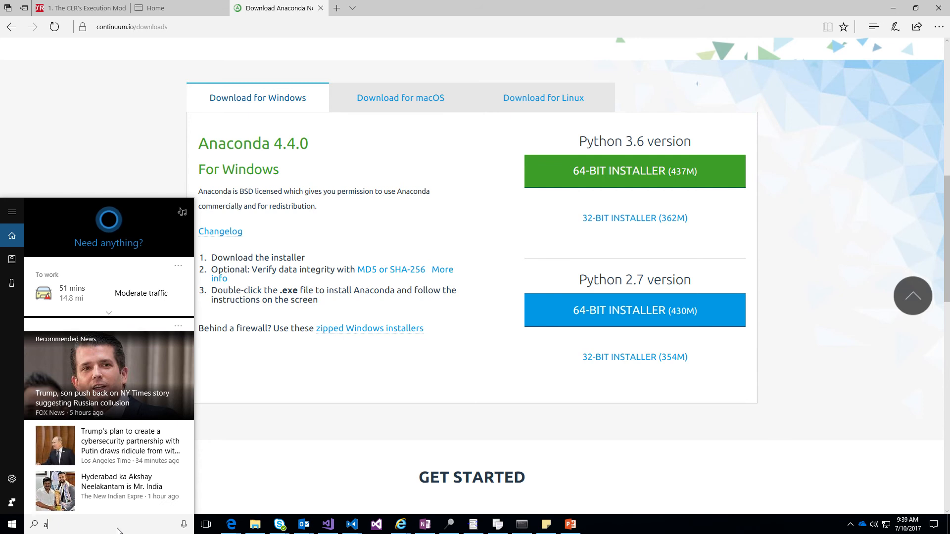
text(n)
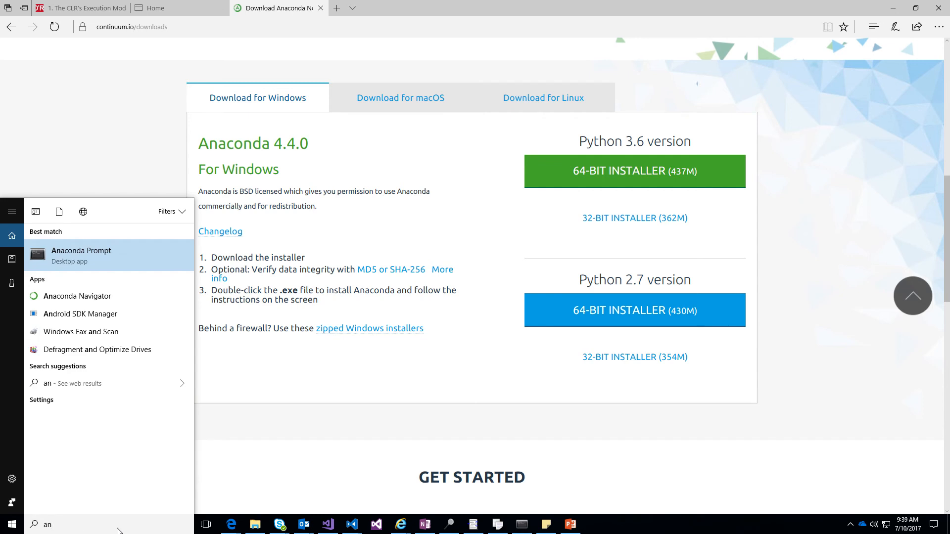
mouse_move(84, 349)
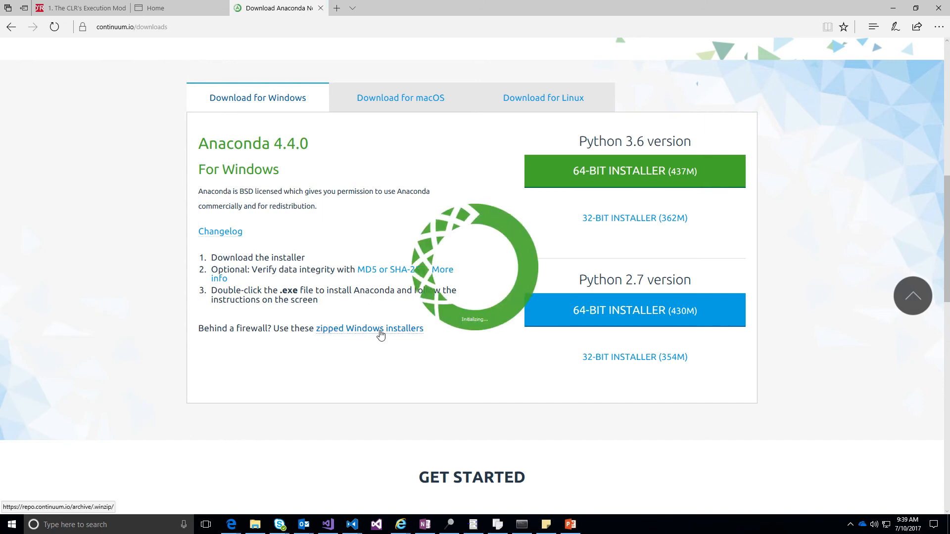
mouse_move(374, 285)
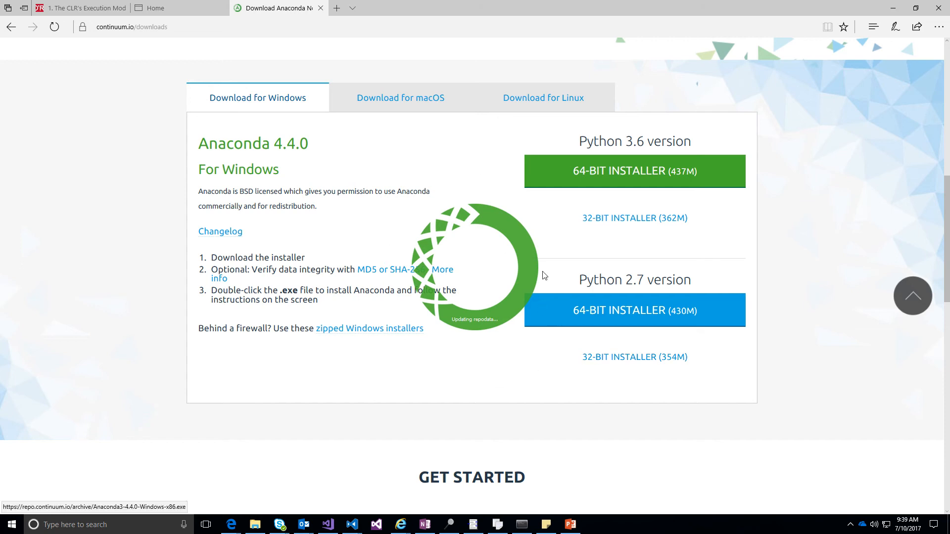
mouse_move(438, 363)
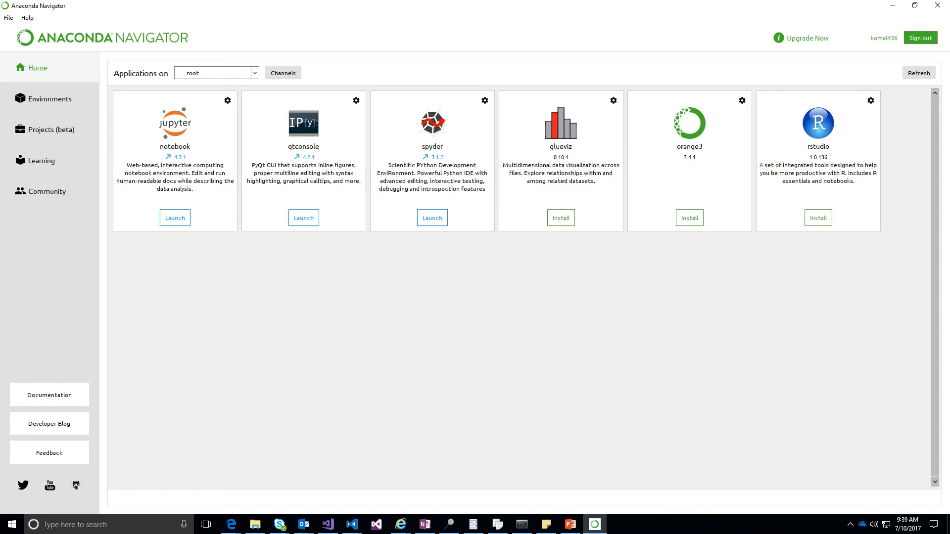
mouse_move(129, 89)
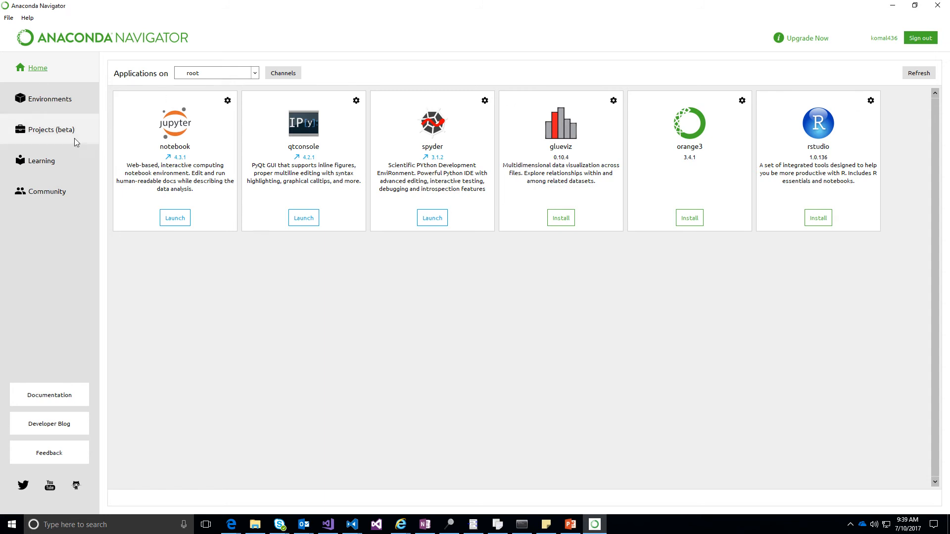
Step: Browse the root environment's 1074 packages on the Environments page
click(50, 99)
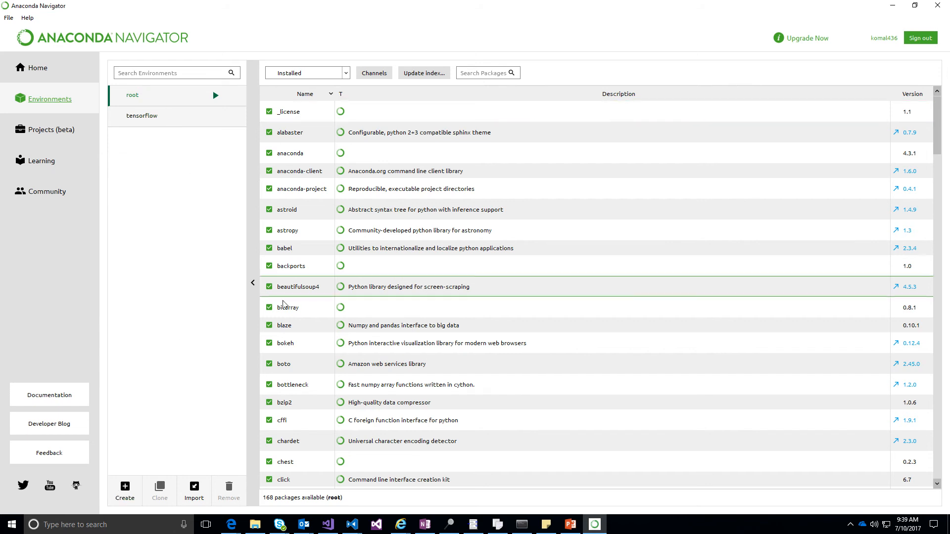
scroll(down, 3)
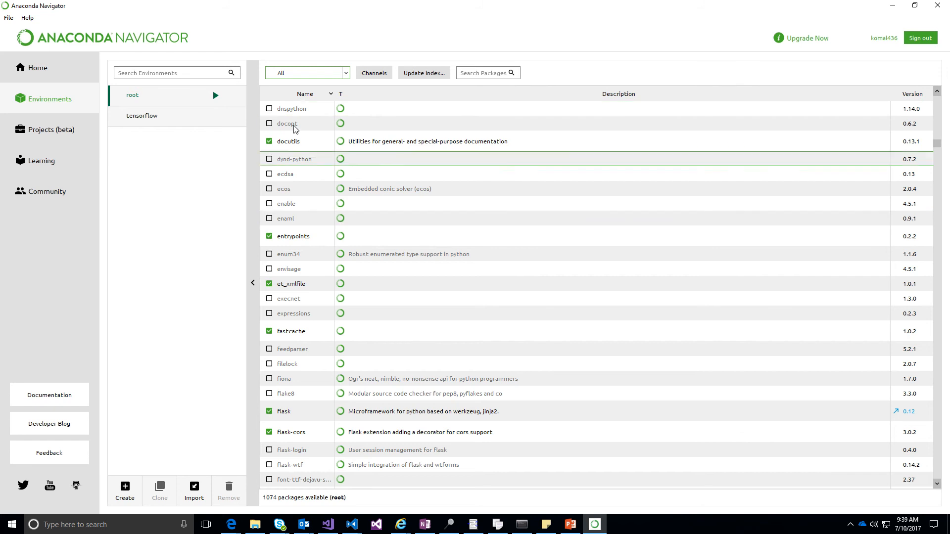
scroll(down, 3)
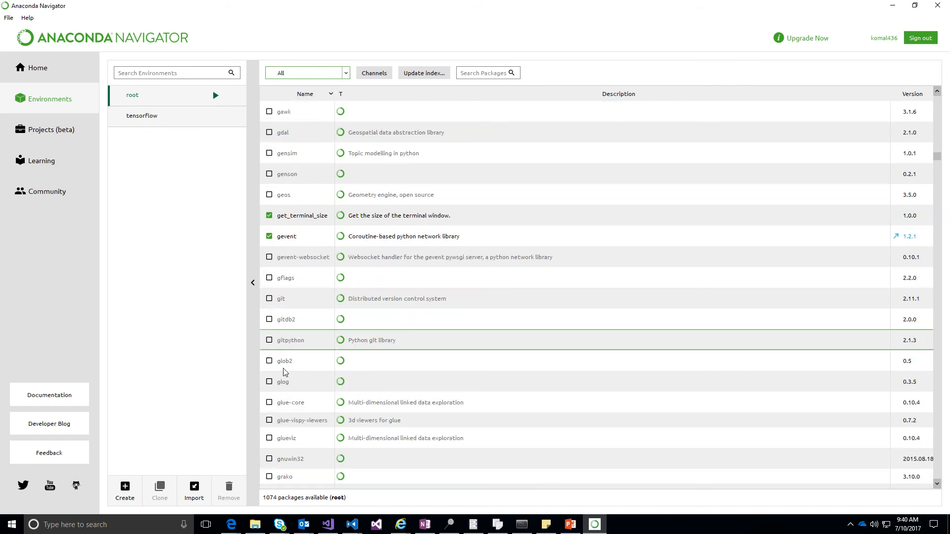
scroll(down, 3)
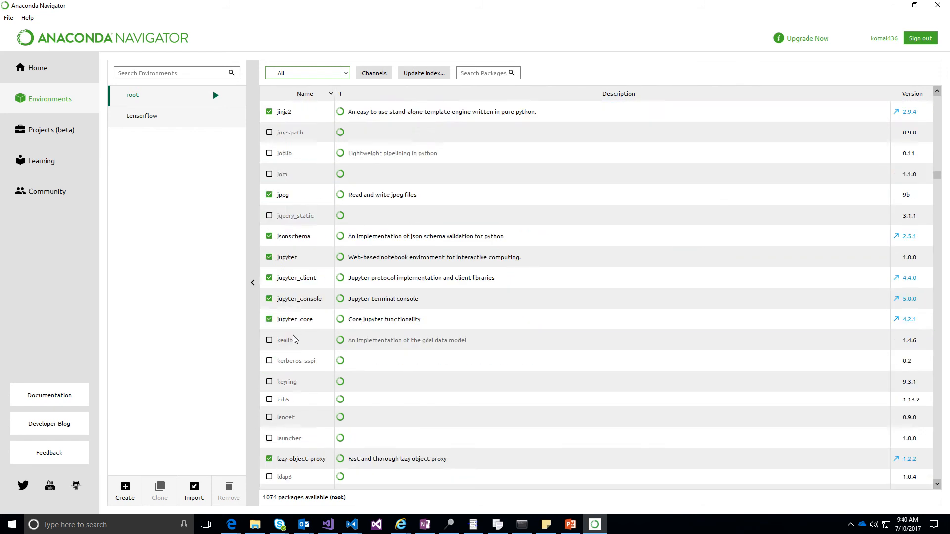
scroll(down, 3)
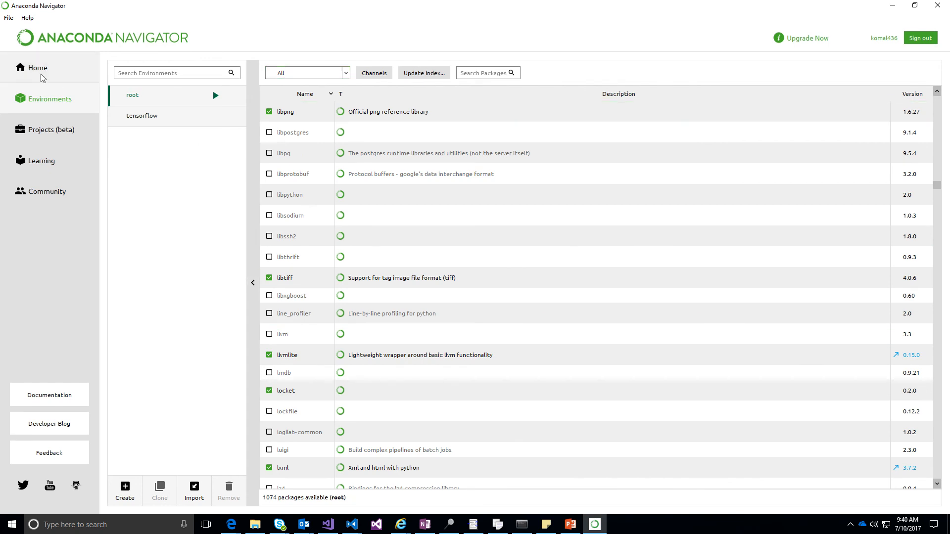
Step: Launch Jupyter Notebook from the Navigator Home tab
click(37, 67)
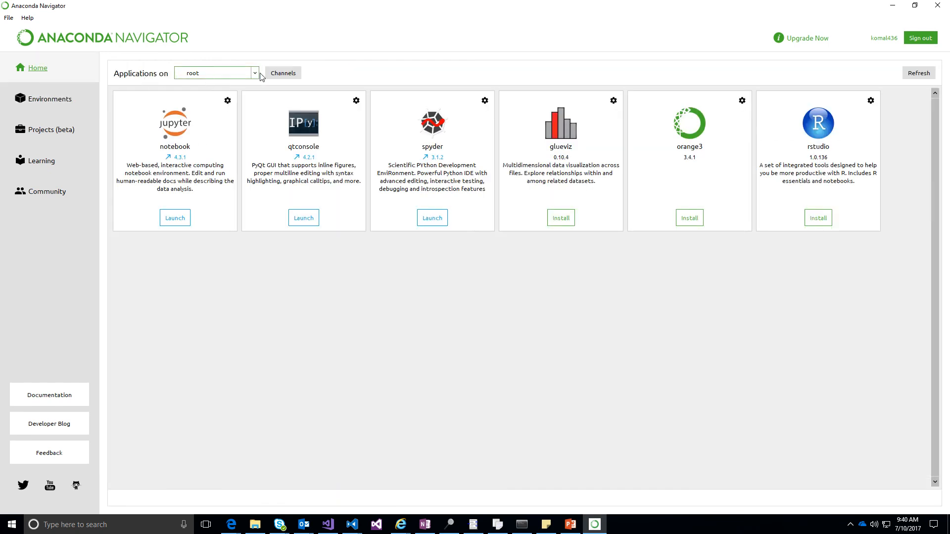
mouse_move(907, 92)
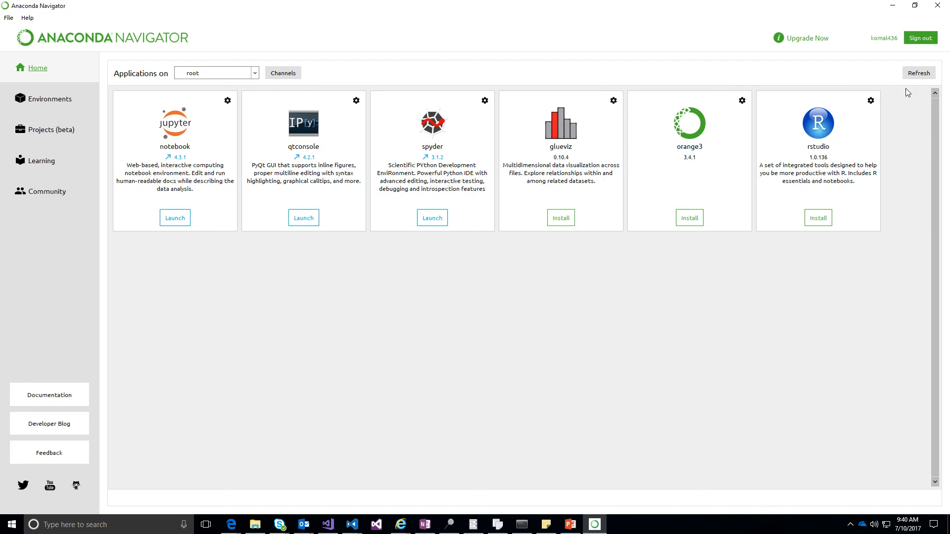
mouse_move(131, 79)
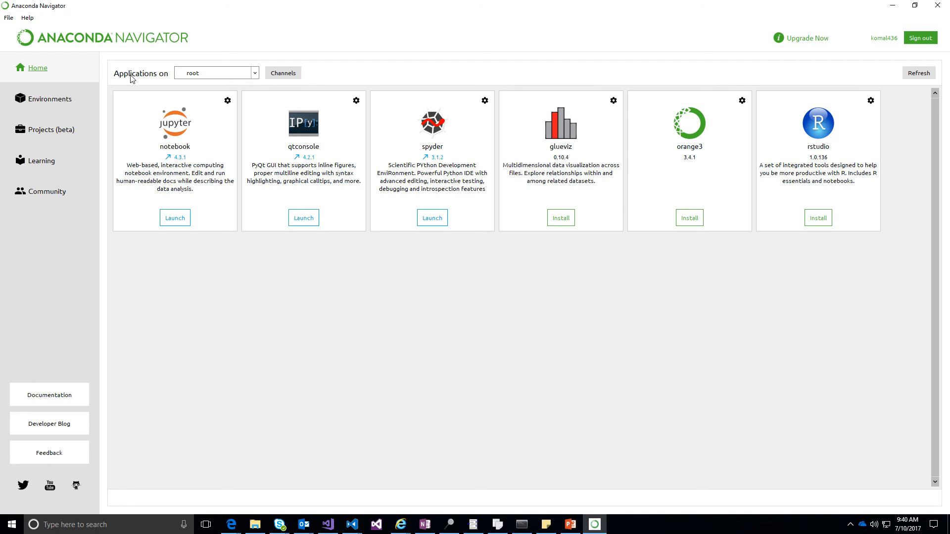
mouse_move(435, 62)
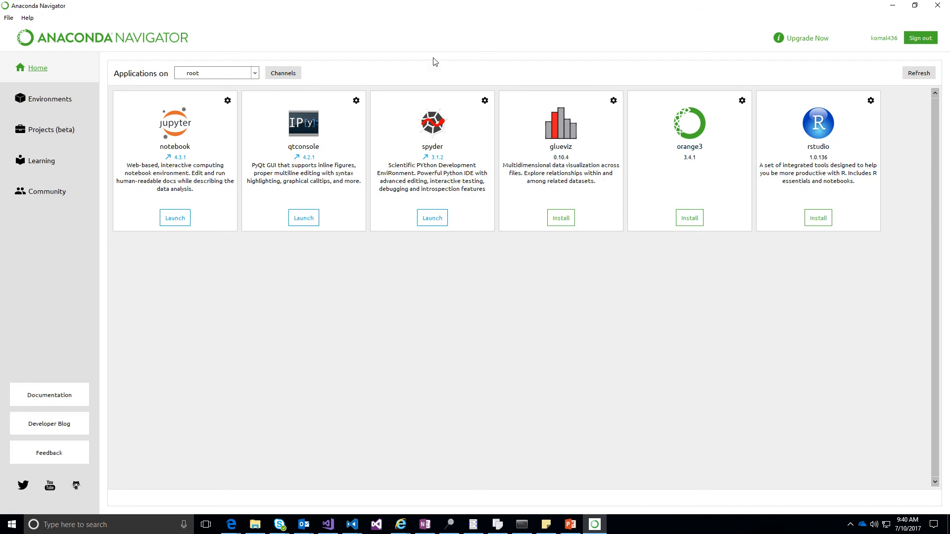
mouse_move(179, 109)
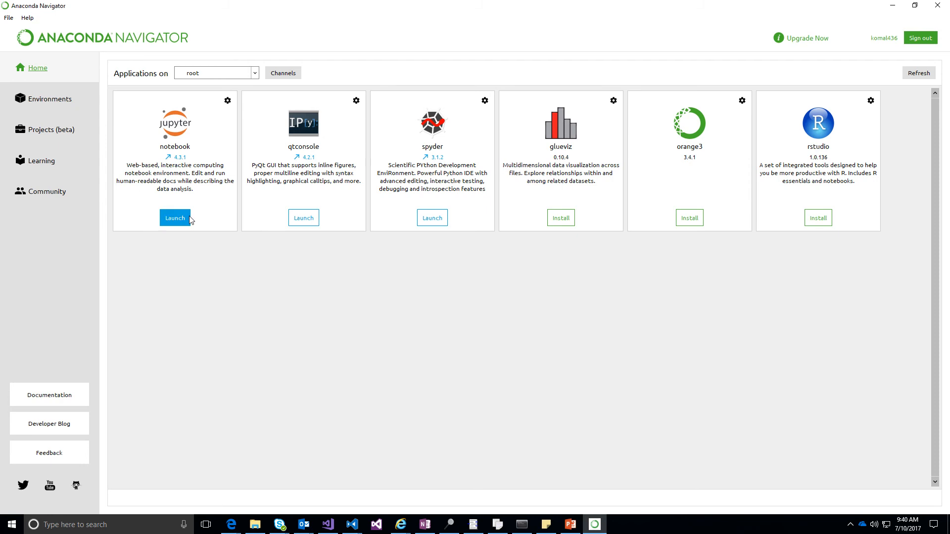
click(174, 217)
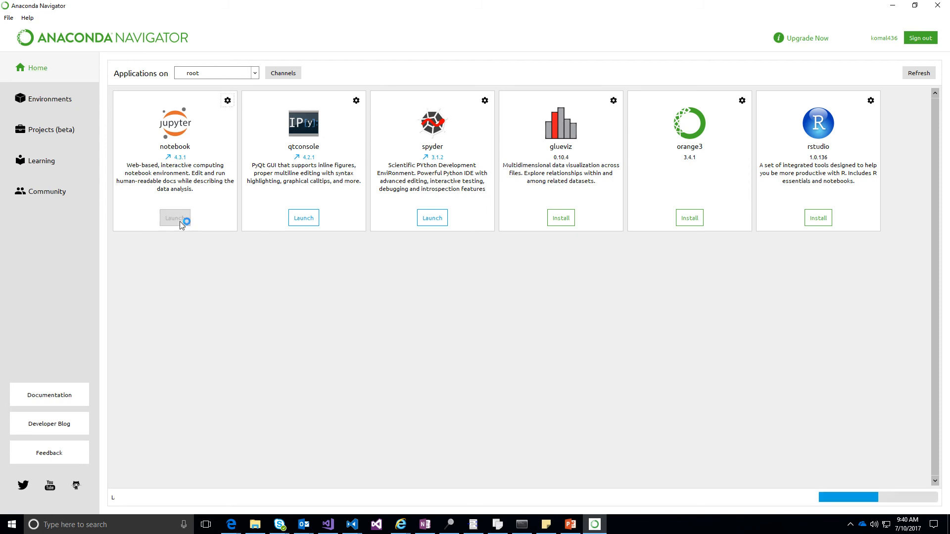
click(175, 218)
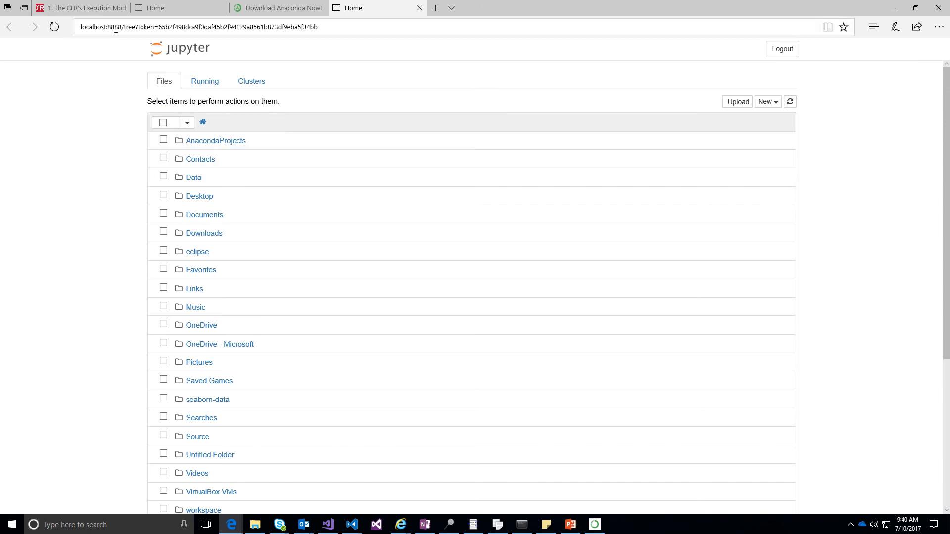
Step: Create a new Python 3 notebook via the New menu
click(200, 26)
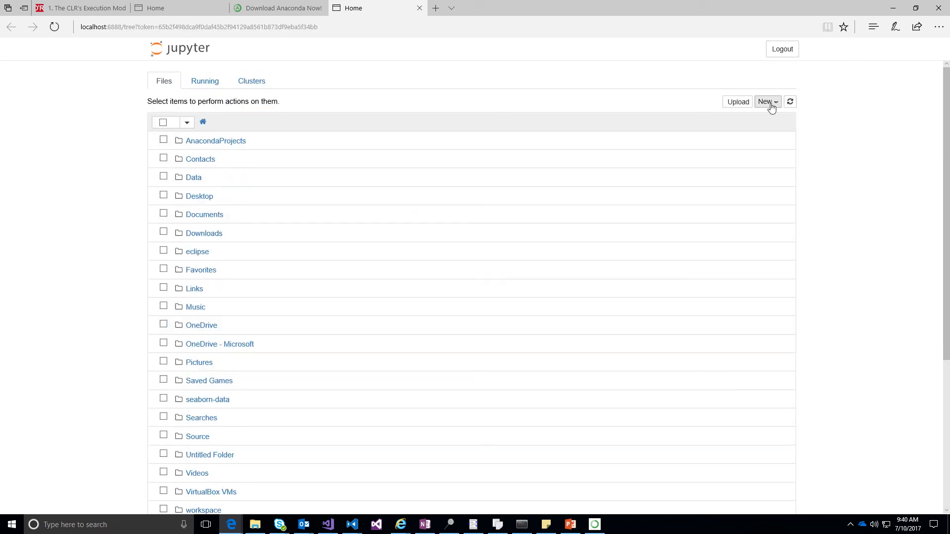
click(765, 101)
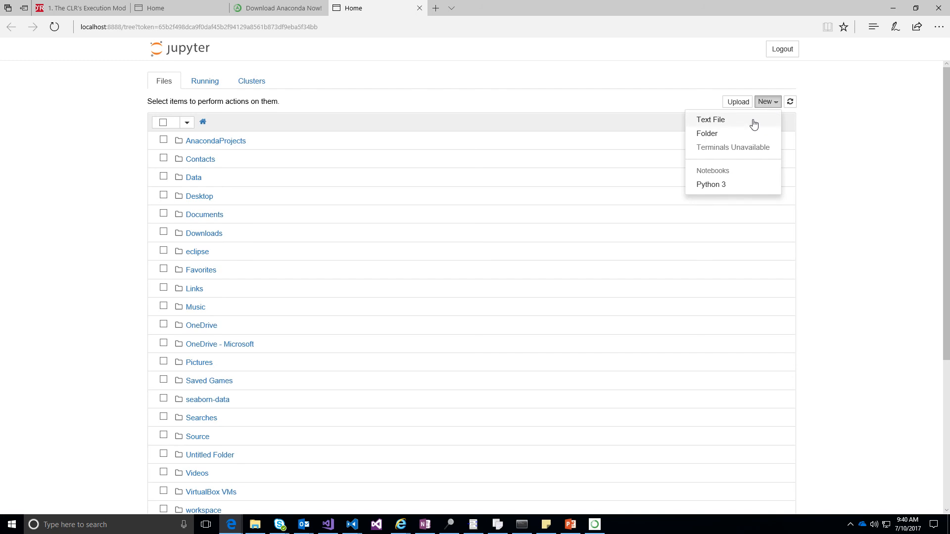
mouse_move(730, 184)
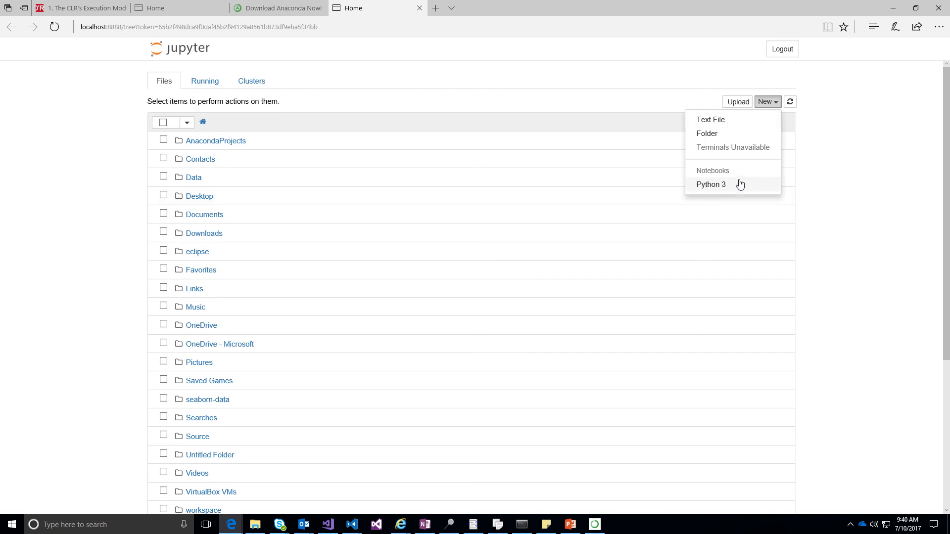
click(767, 101)
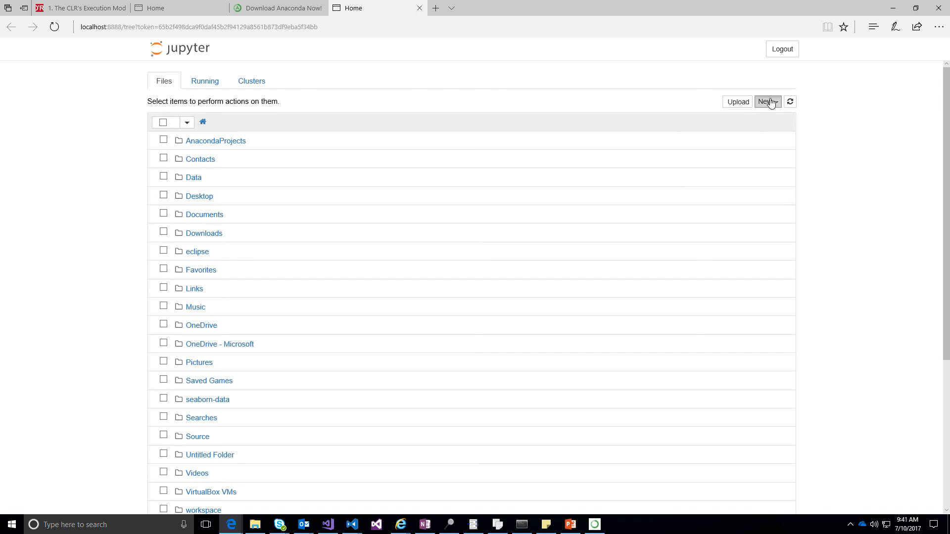
click(766, 102)
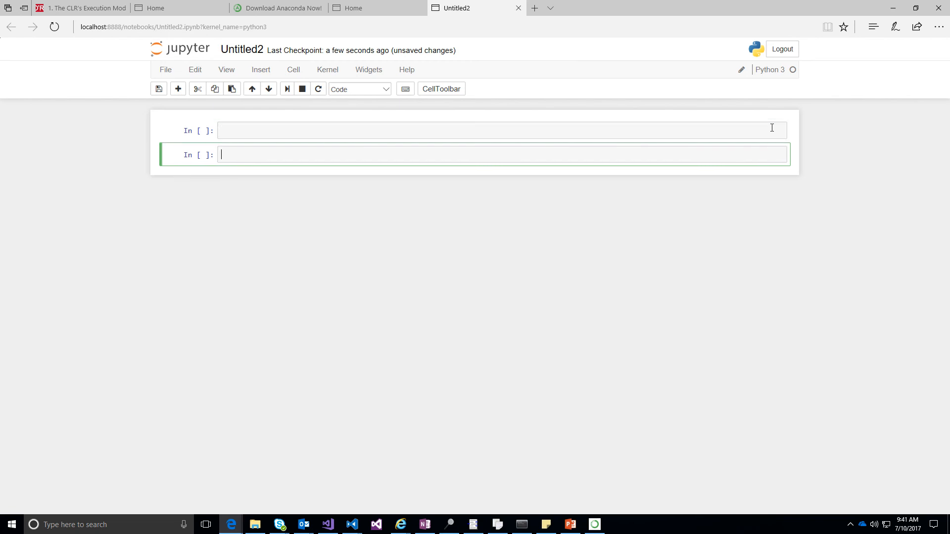
Step: Select the first empty cell of Untitled2 and view the cell commands
click(282, 130)
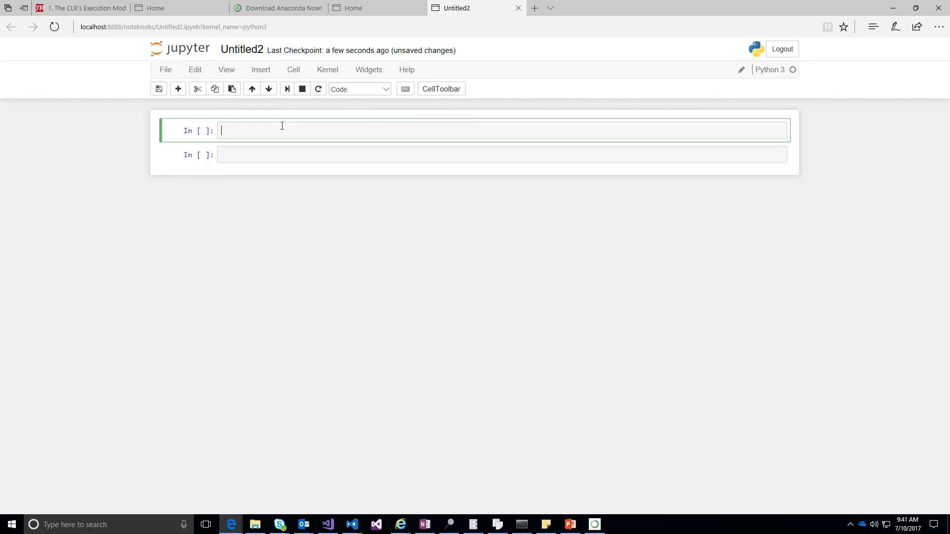
click(293, 70)
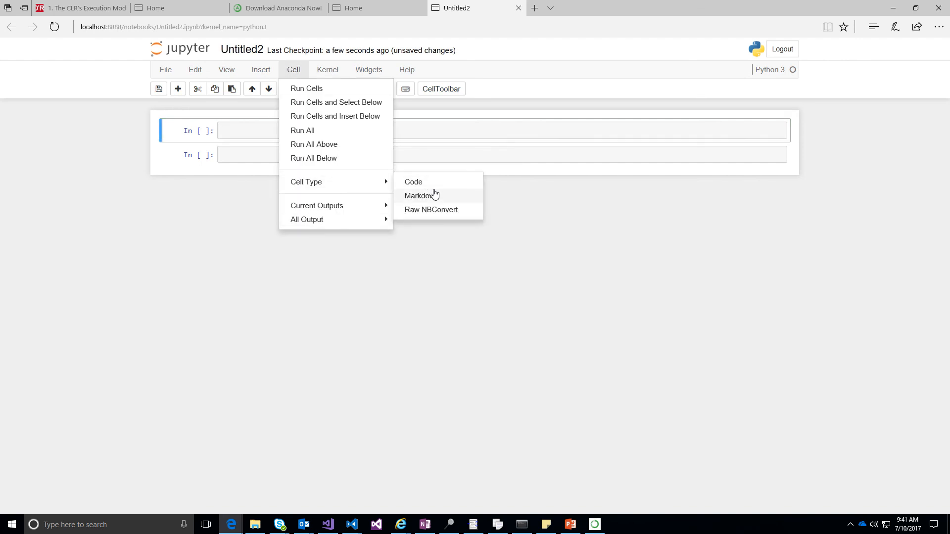
mouse_move(420, 195)
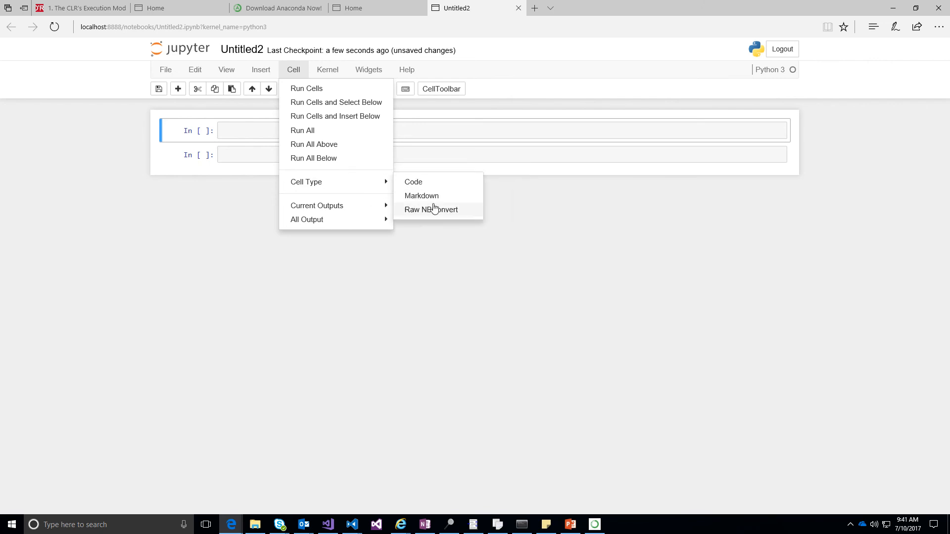
mouse_move(426, 199)
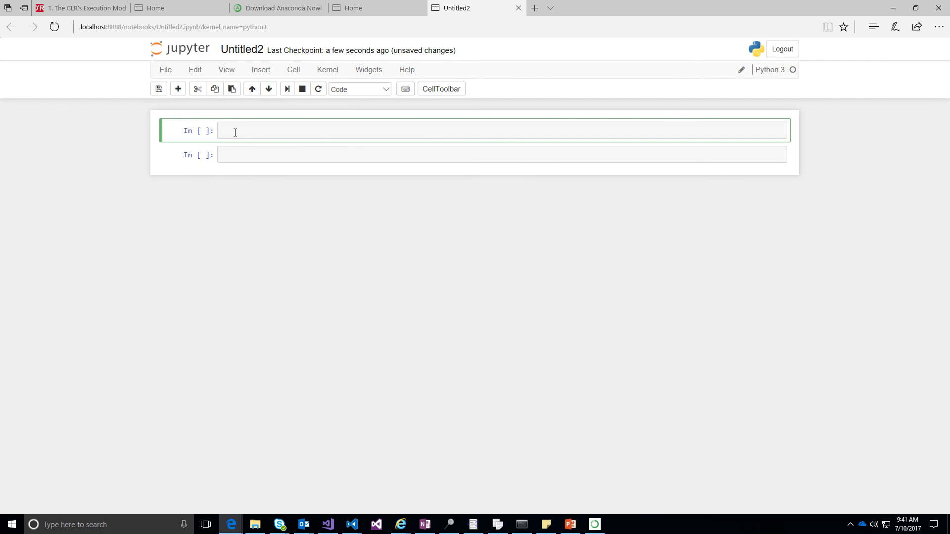
Step: Run cells for "hello world", 2+3 and 2*3, then rerun the 2*3 cell
text("hell")
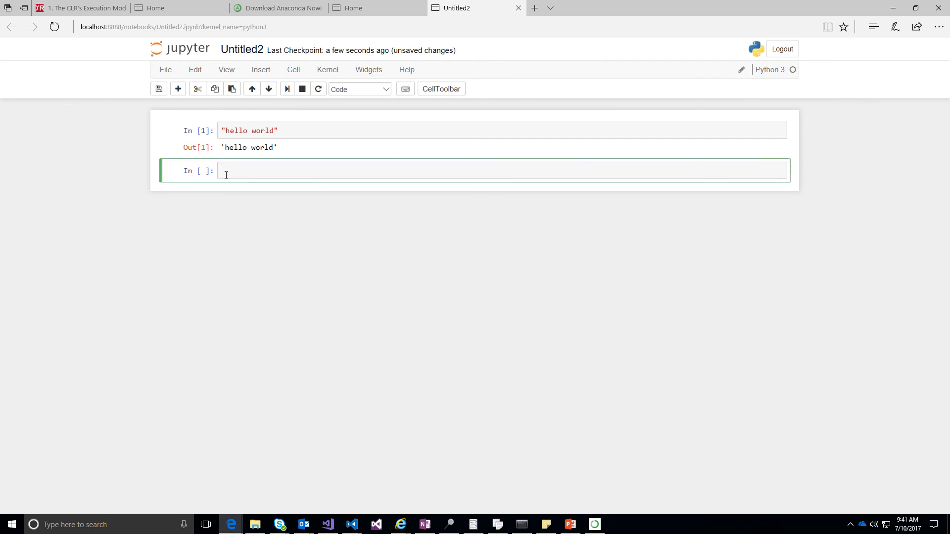
text(2+3)
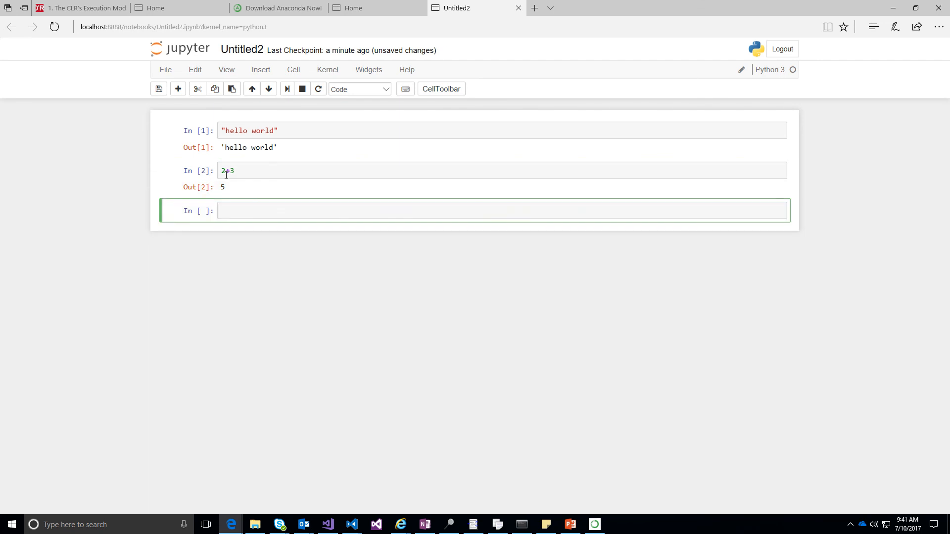
text(2*3)
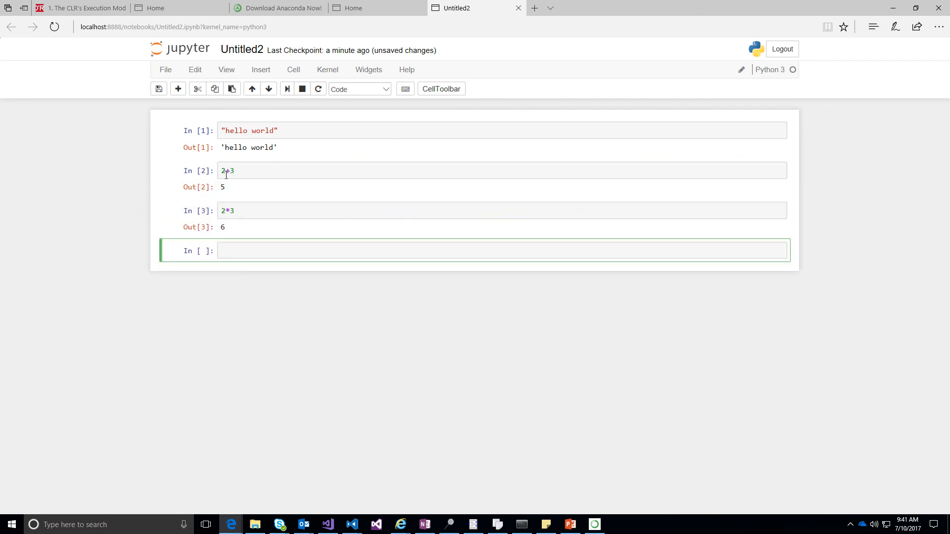
click(242, 170)
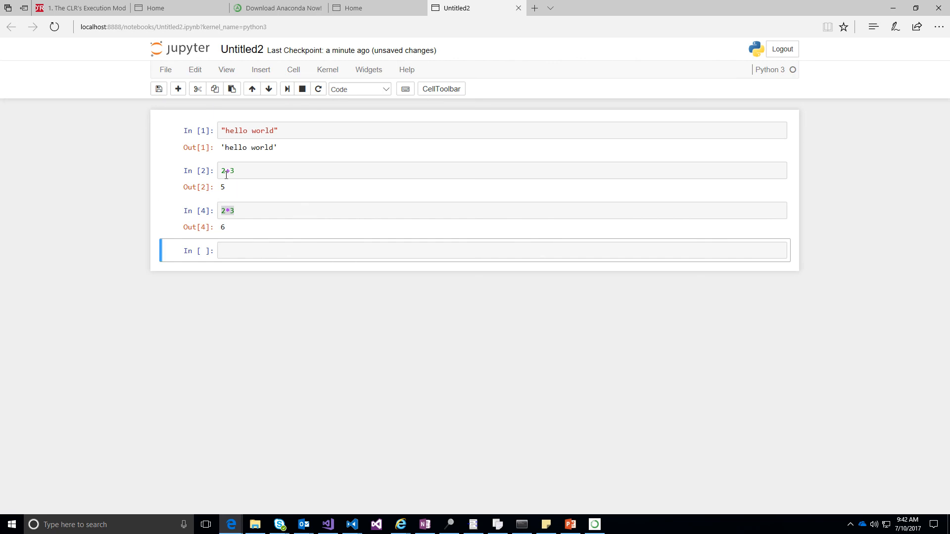
click(242, 251)
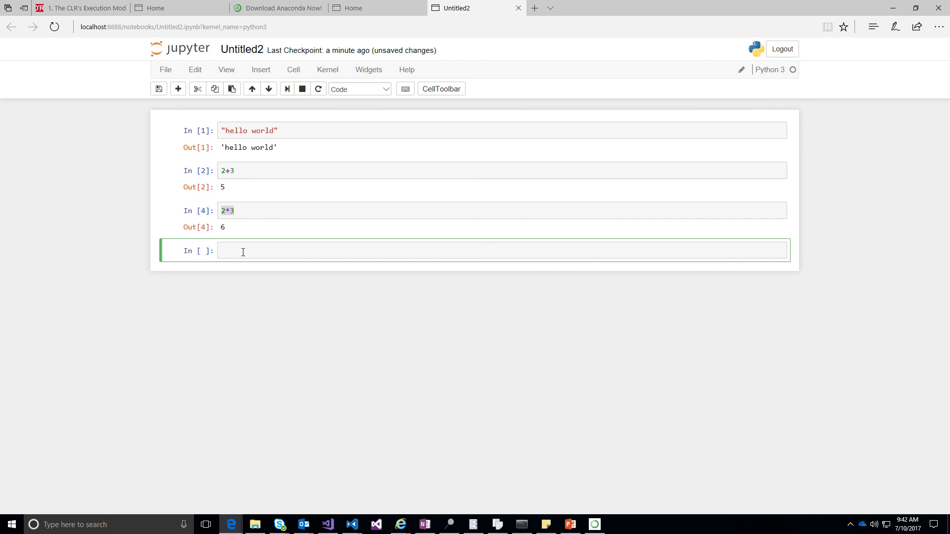
Step: Define pi = 3.14, r = 4 and area = 2*pi*r*r in one cell
text(pi =)
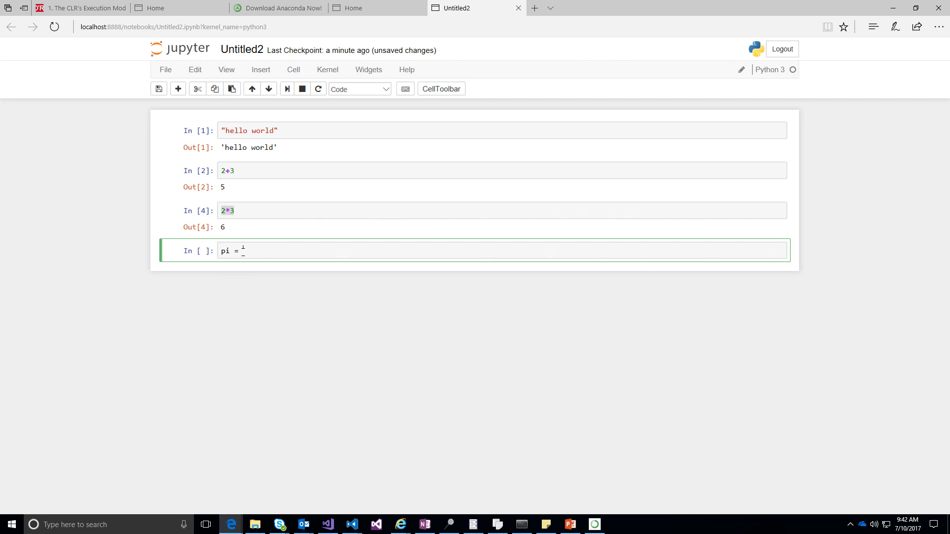
text(3.14)
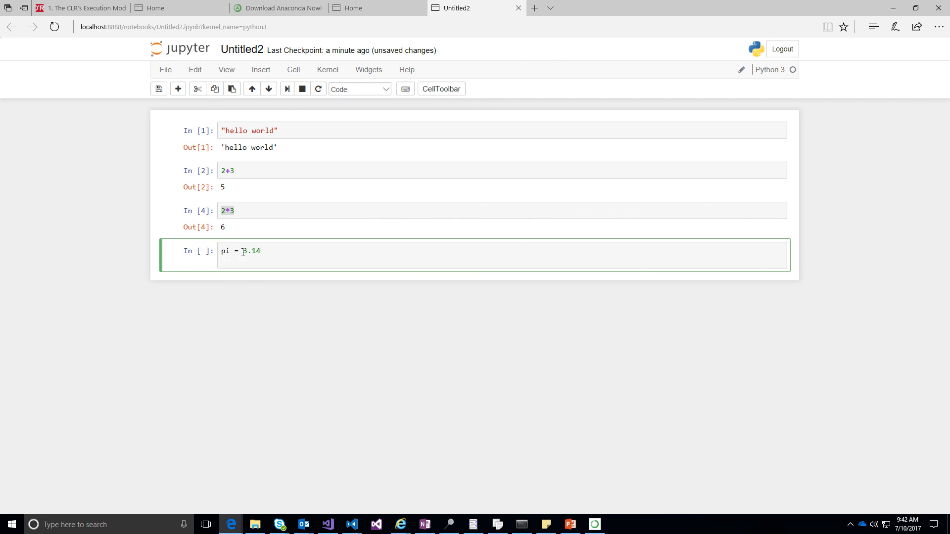
text(area = 2*)
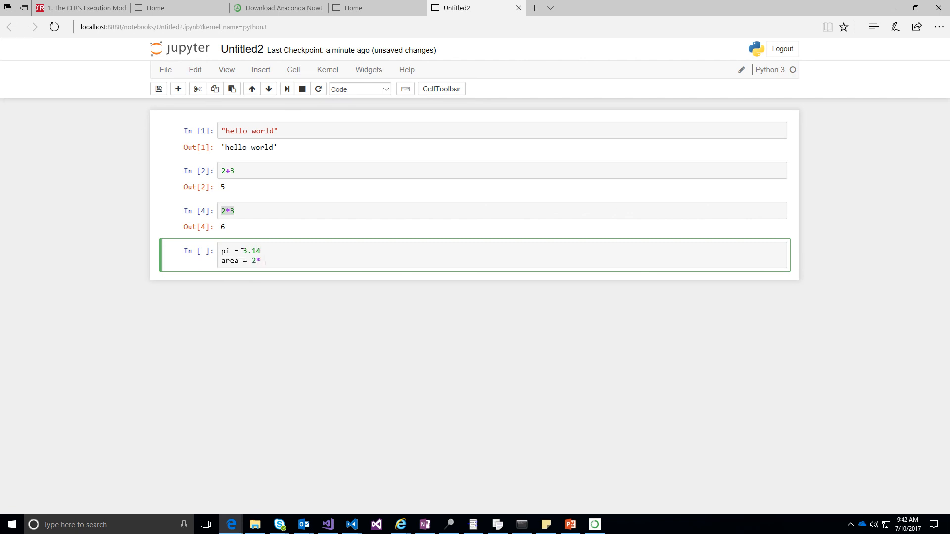
text(pi *)
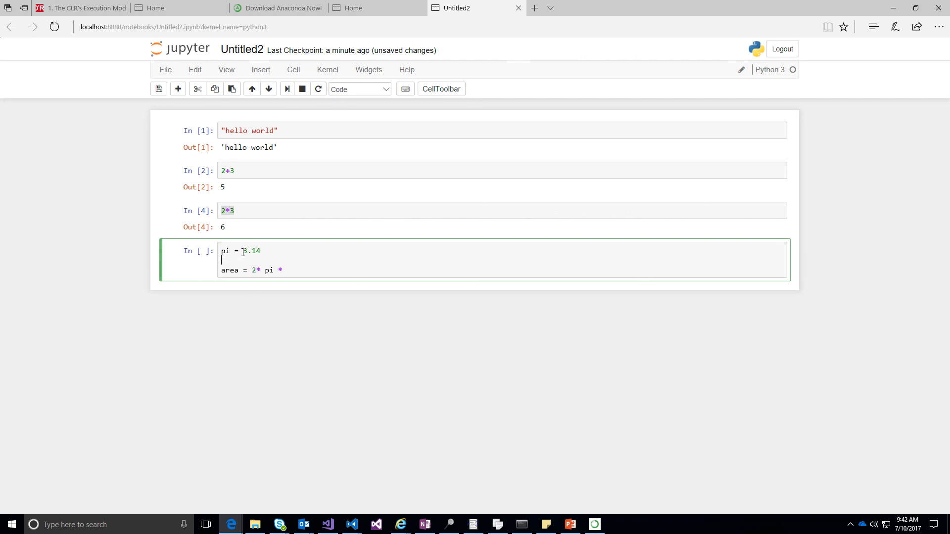
text(r = 4)
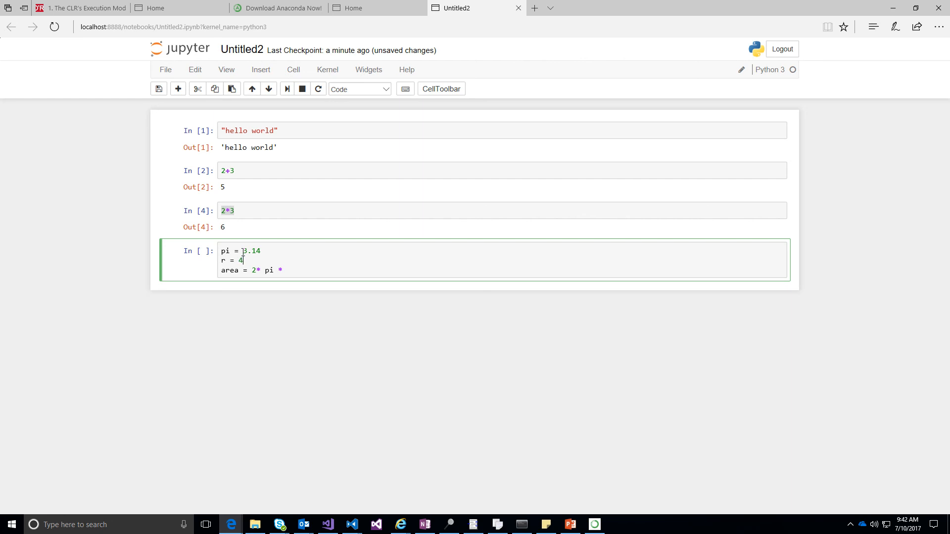
text(r * r)
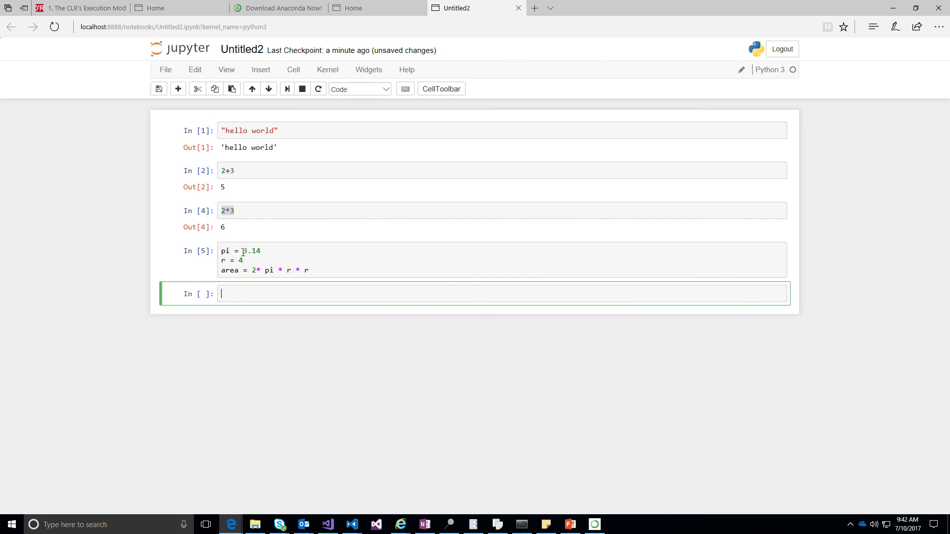
Step: Evaluate area in a new cell to show 100.48
text(area)
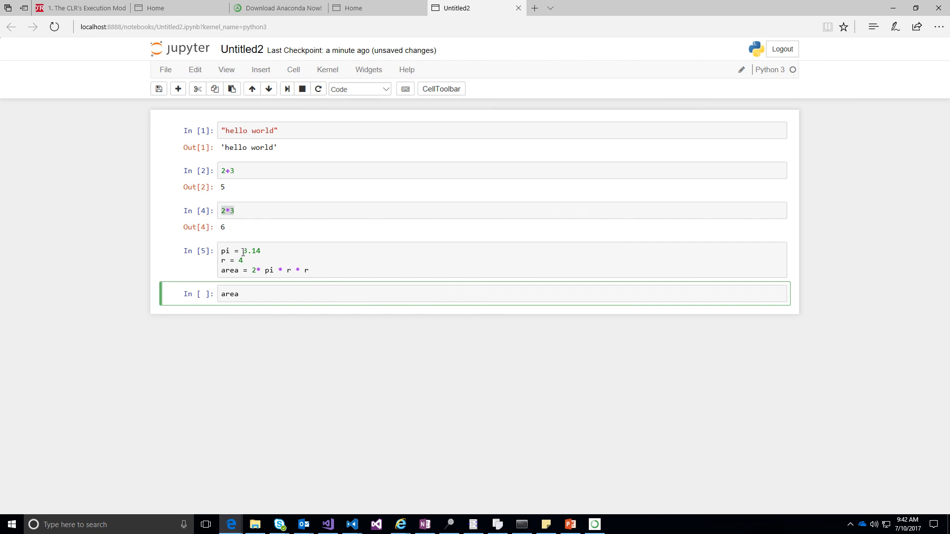
key(shift+enter)
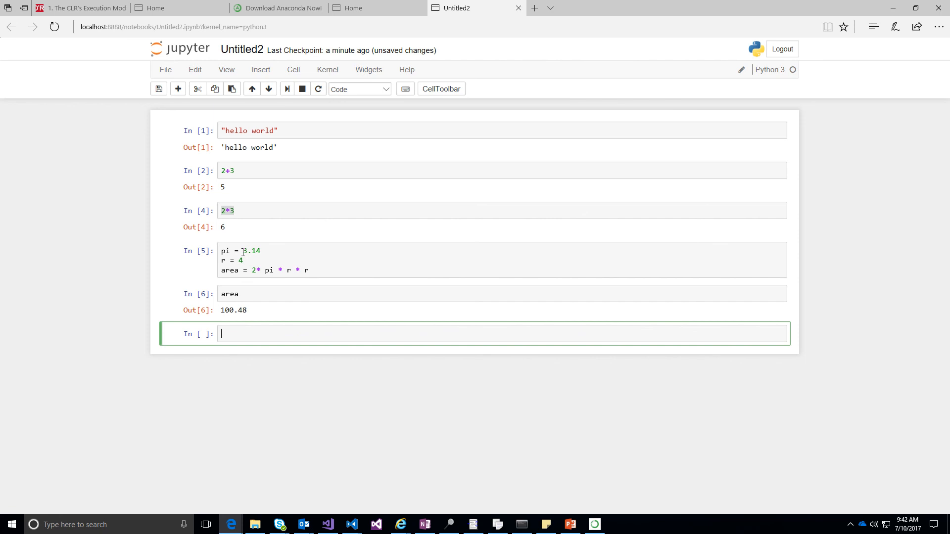
text(area = "1)
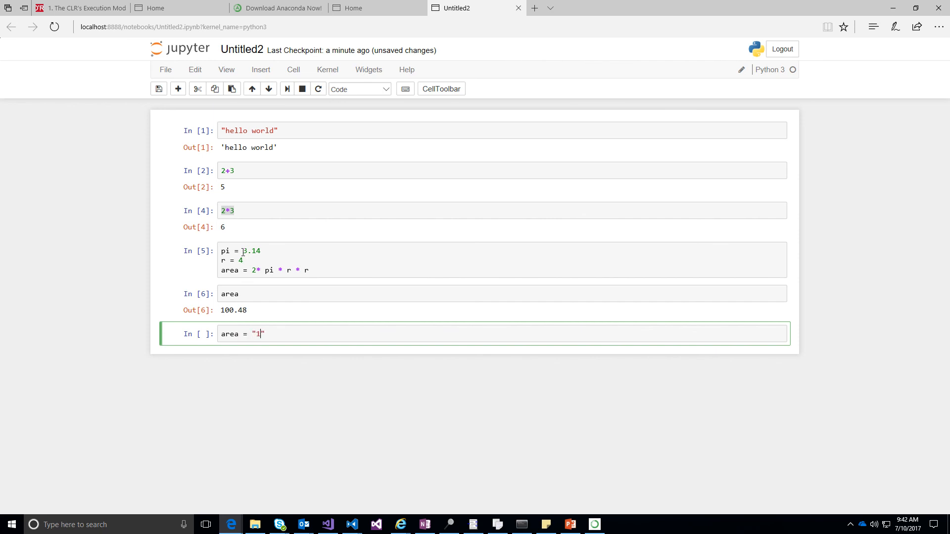
Step: Assign area = "100.48" and select the word area in cell 6
text(00.48)
text(area)
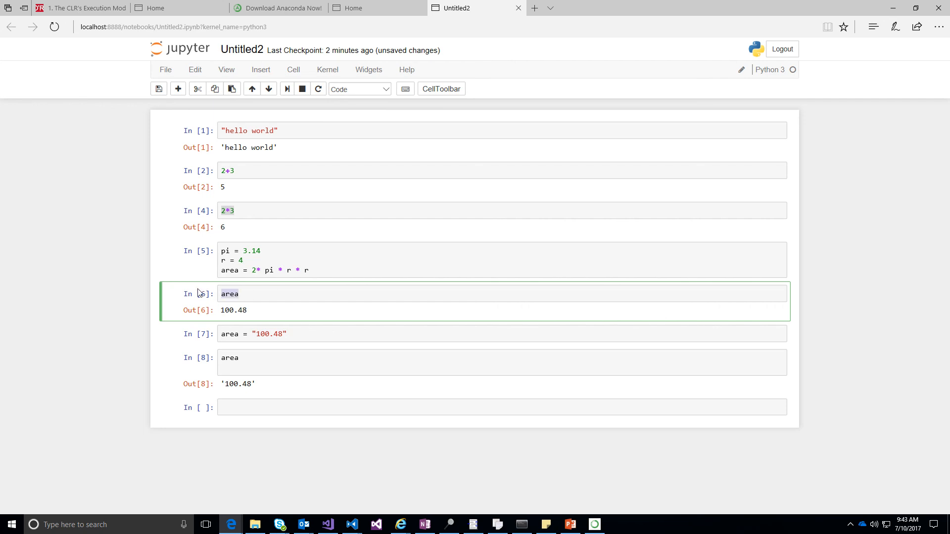
mouse_move(217, 297)
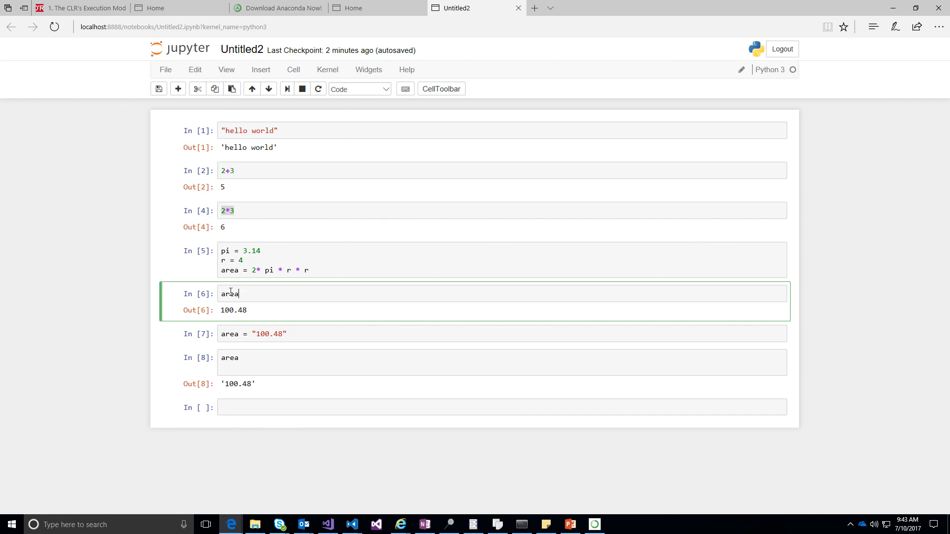
double_click(229, 294)
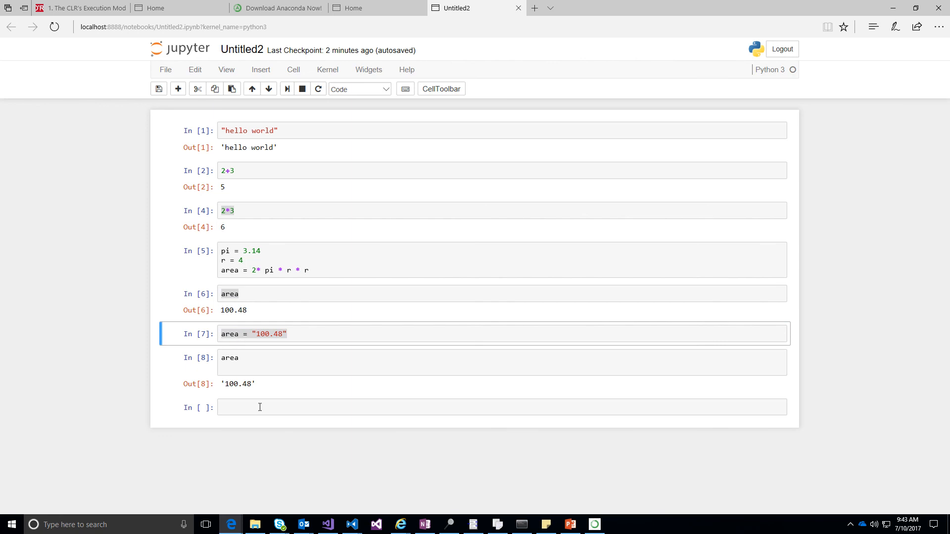
Step: Check type(area) in the empty bottom cell, which reports str
click(259, 407)
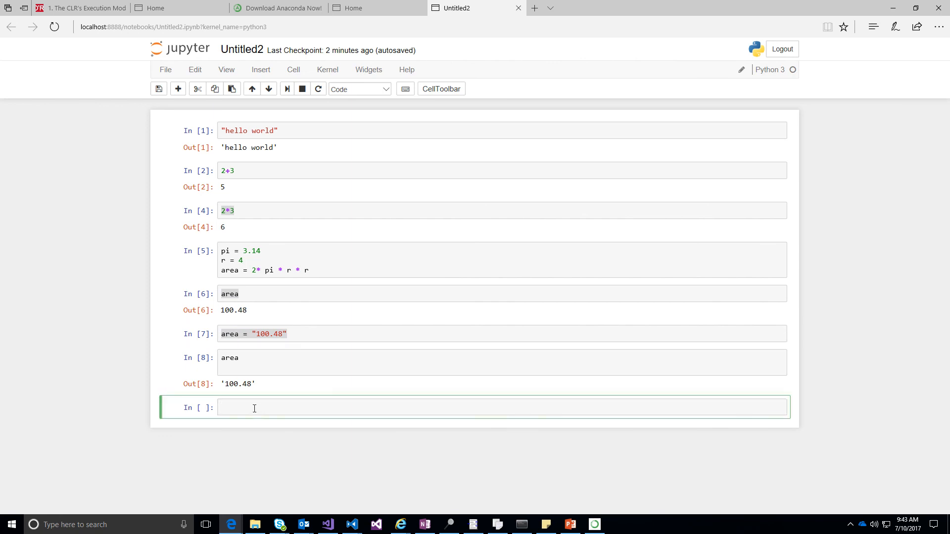
text(area)
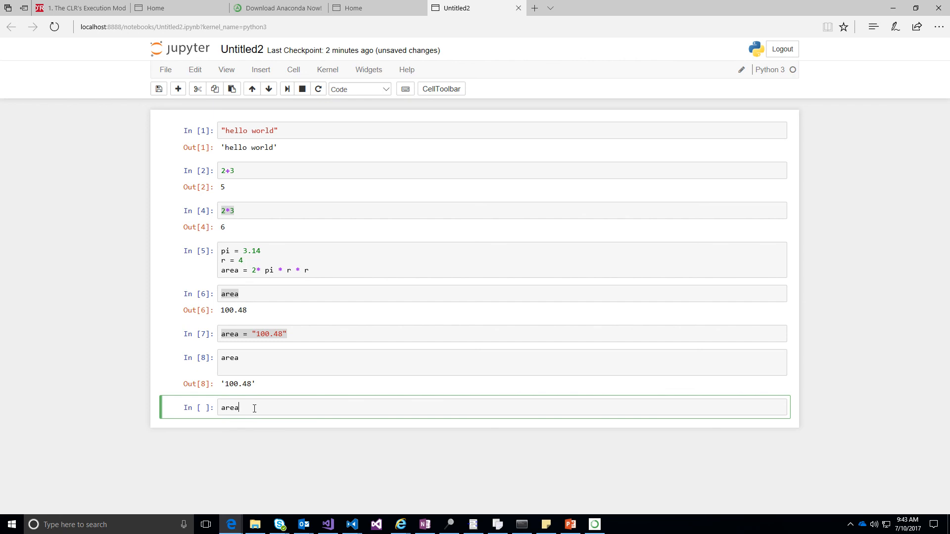
text(.)
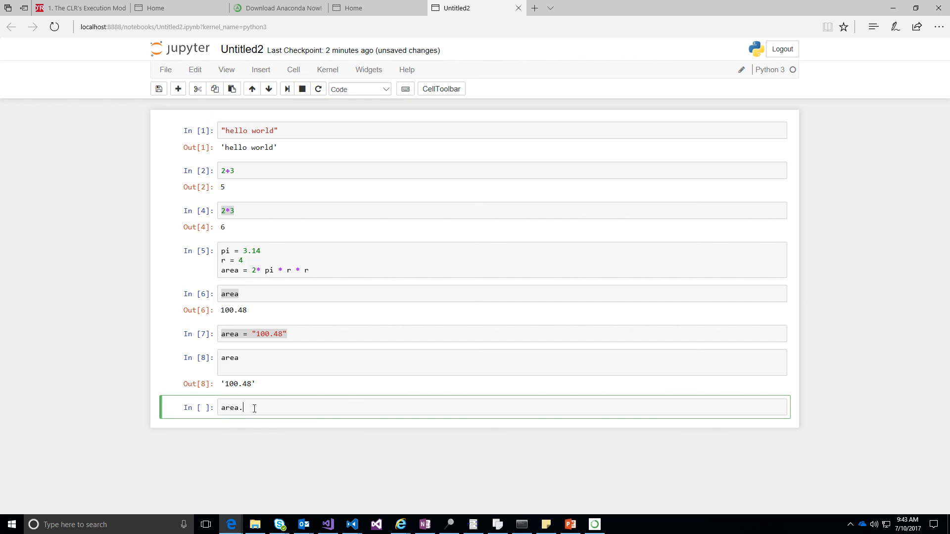
text(g)
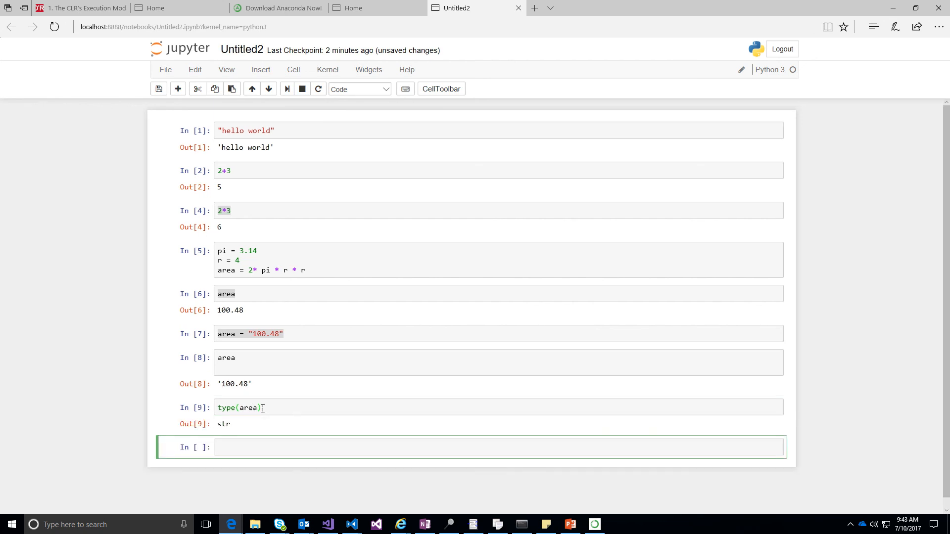
Step: Check type(pi) and type(r) in new cells, reporting float and int
click(240, 407)
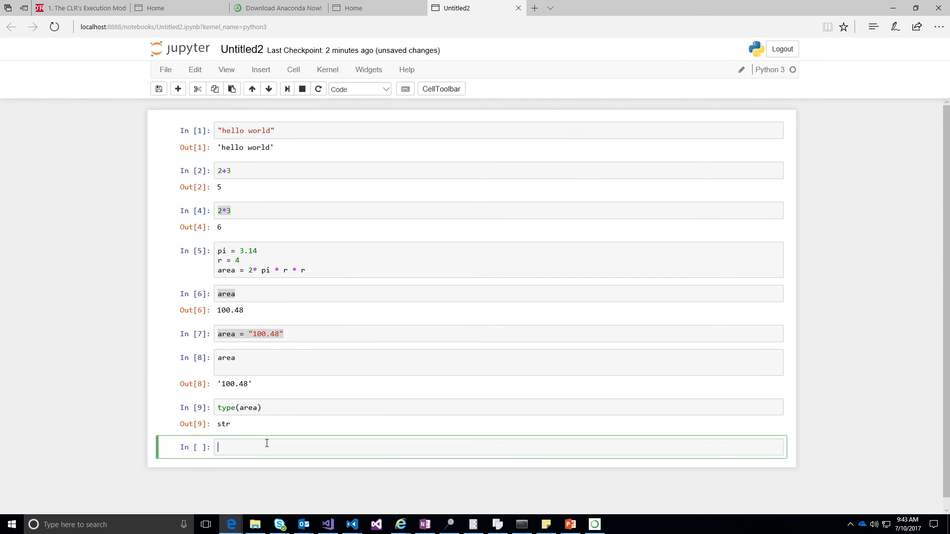
text(type(pi))
text(type(r))
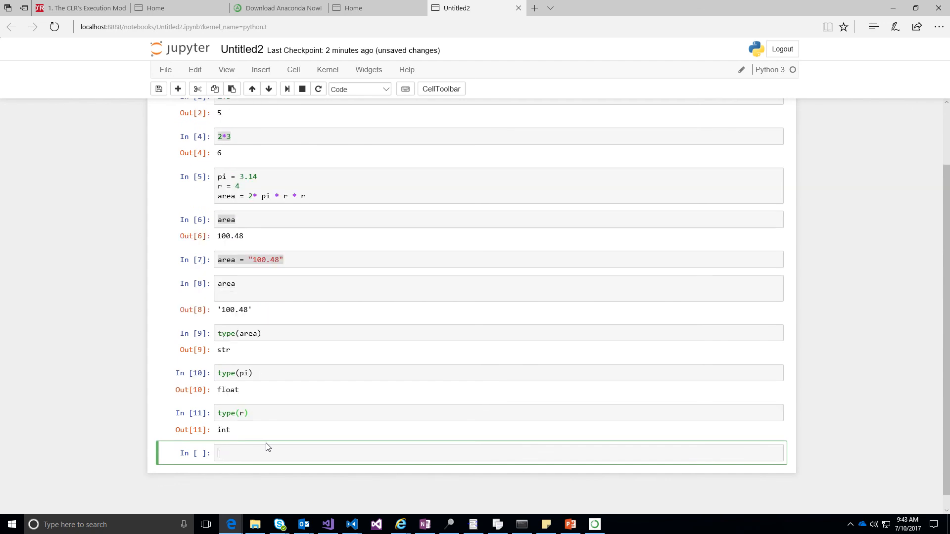
mouse_move(220, 345)
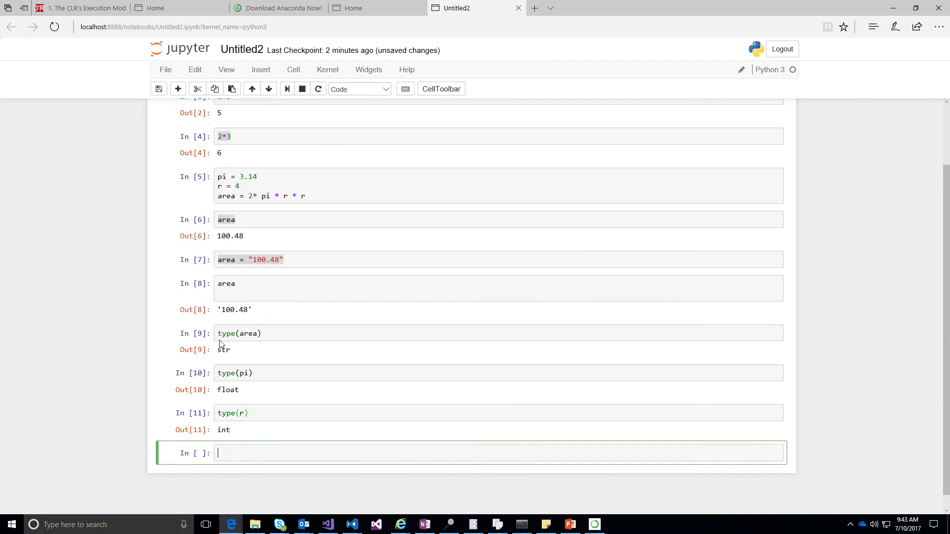
click(238, 333)
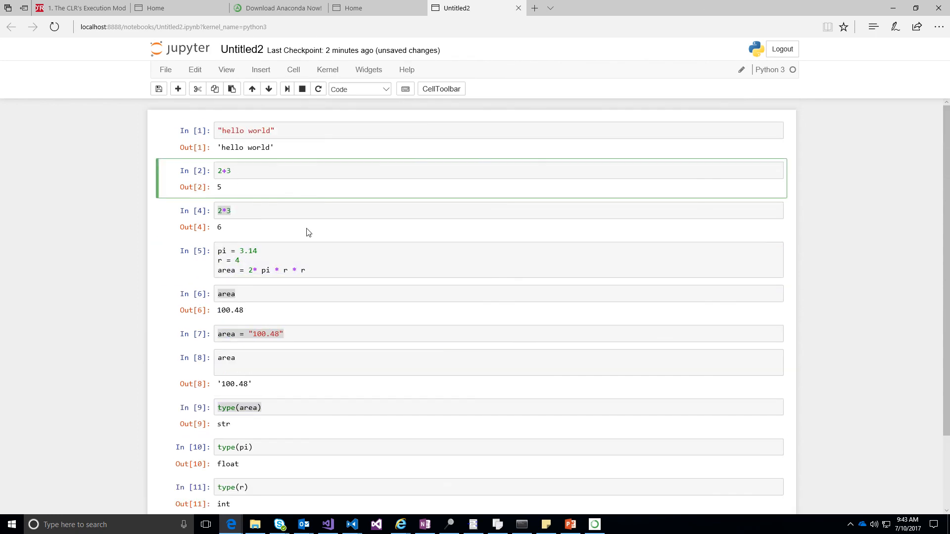
scroll(down, 3)
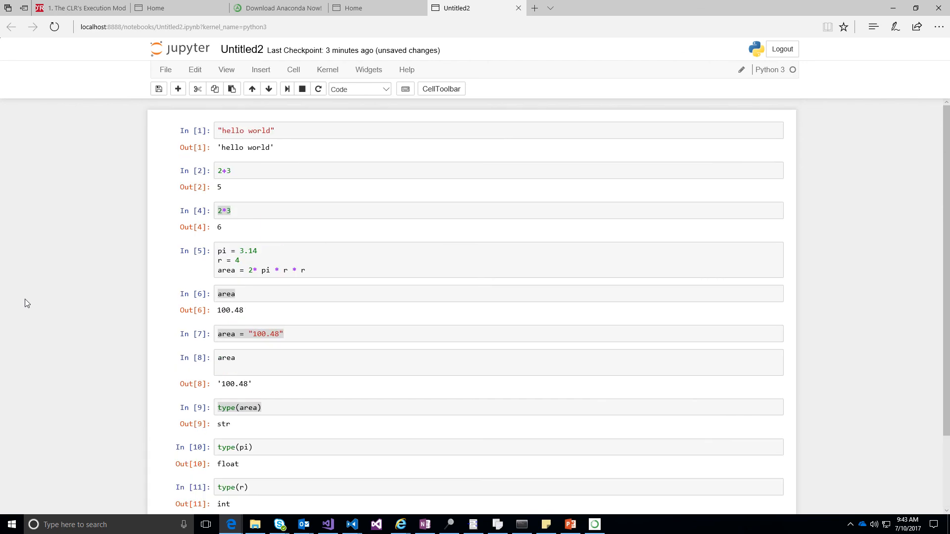
mouse_move(264, 113)
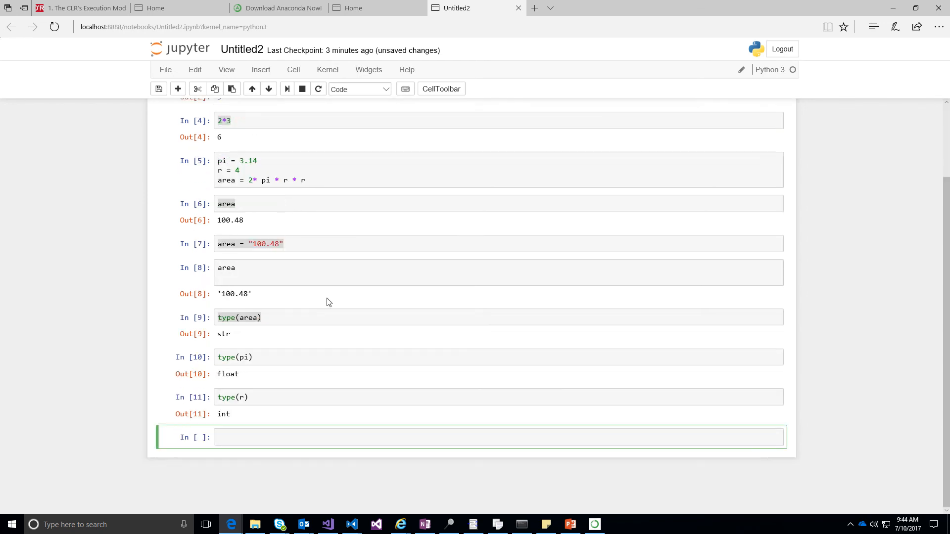
mouse_move(785, 81)
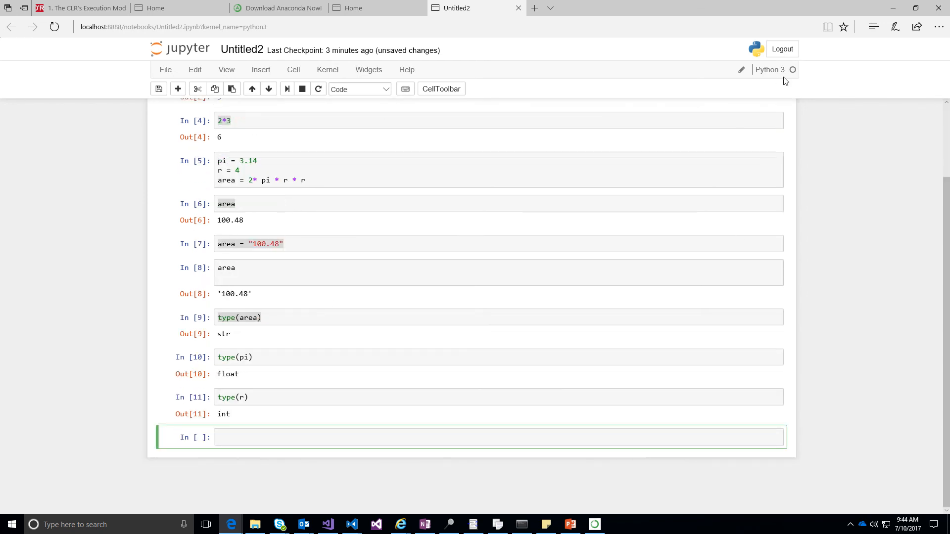